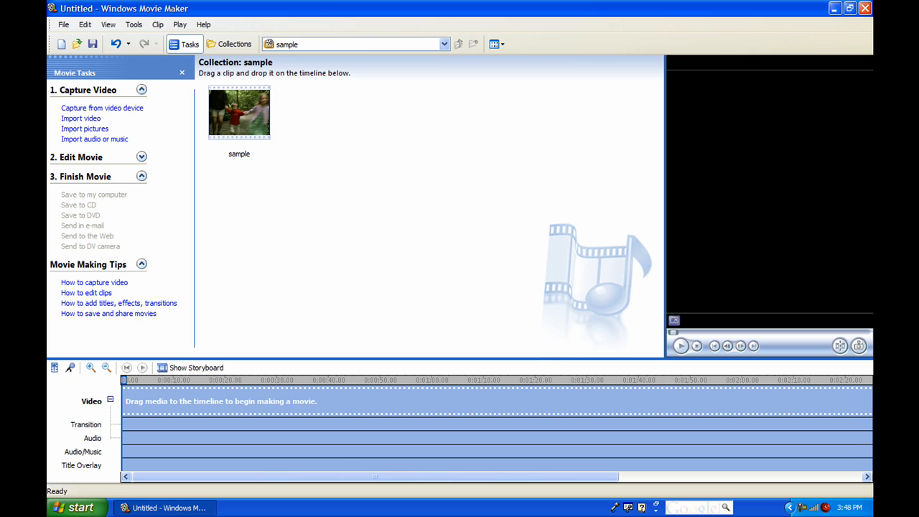
Step: Place the sample clip from the sample collection onto the Video track of the timeline
{"action": "left_click", "coordinate": [443, 43]}
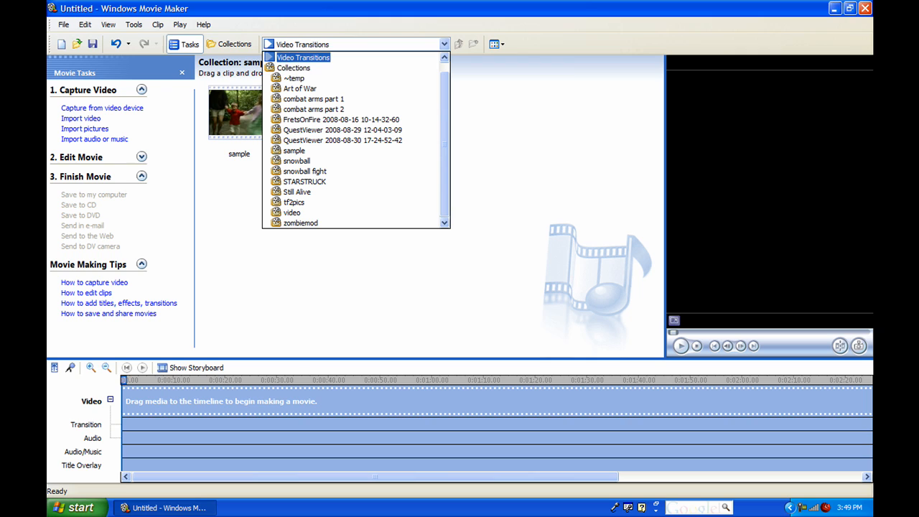
{"action": "left_click", "coordinate": [180, 23]}
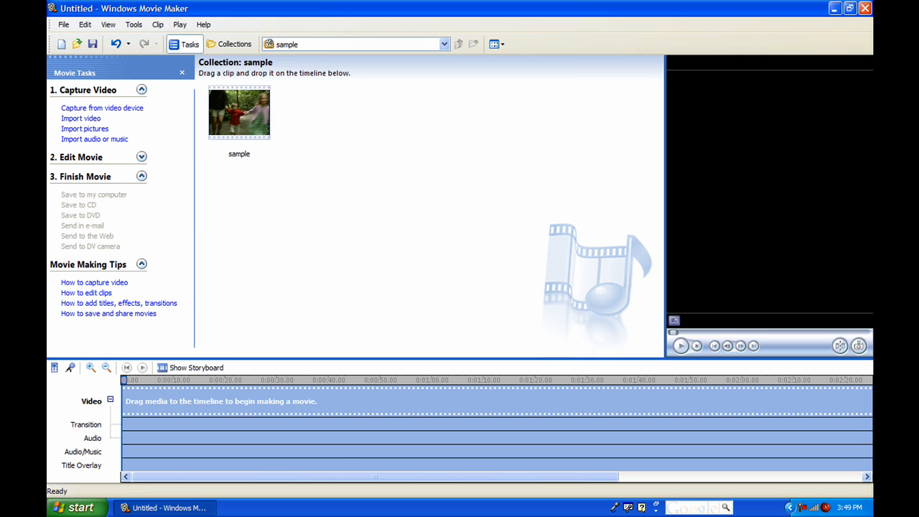
{"action": "mouse_move", "coordinate": [239, 112]}
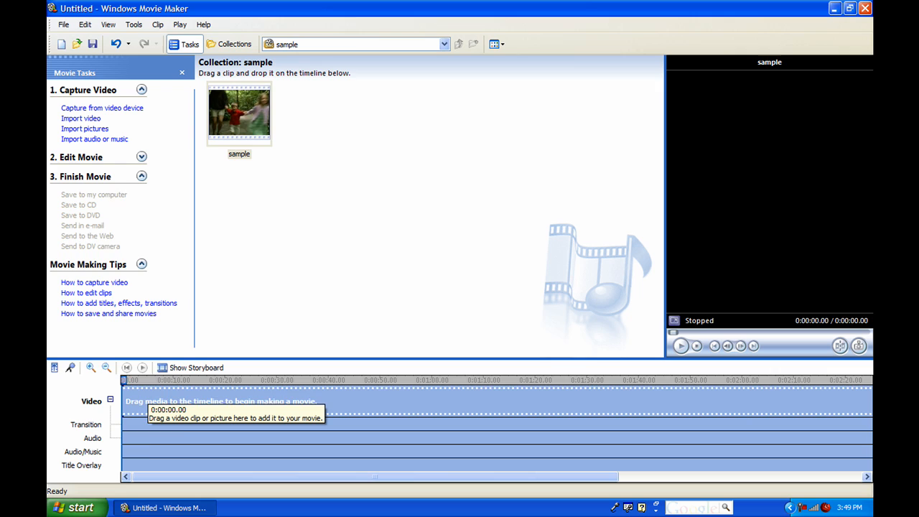
{"action": "left_click_drag", "start_coordinate": [239, 112], "coordinate": [150, 400]}
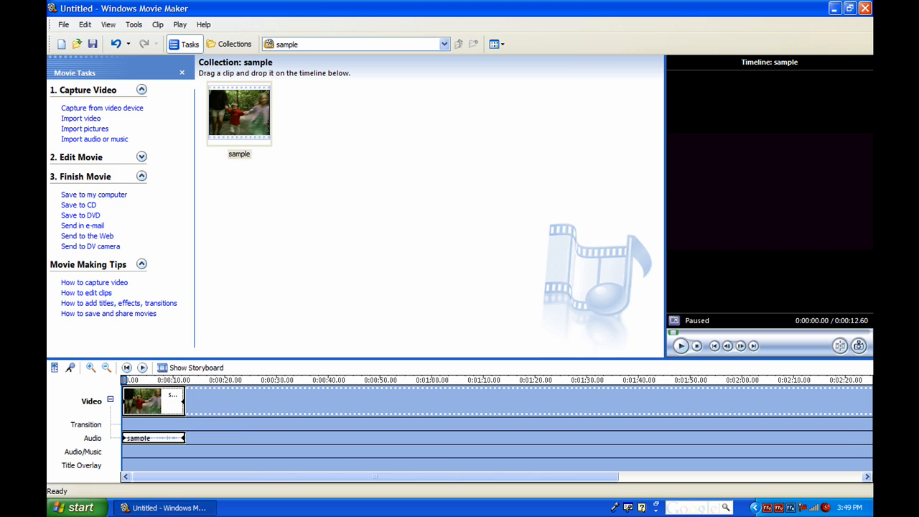
{"action": "mouse_move", "coordinate": [151, 401]}
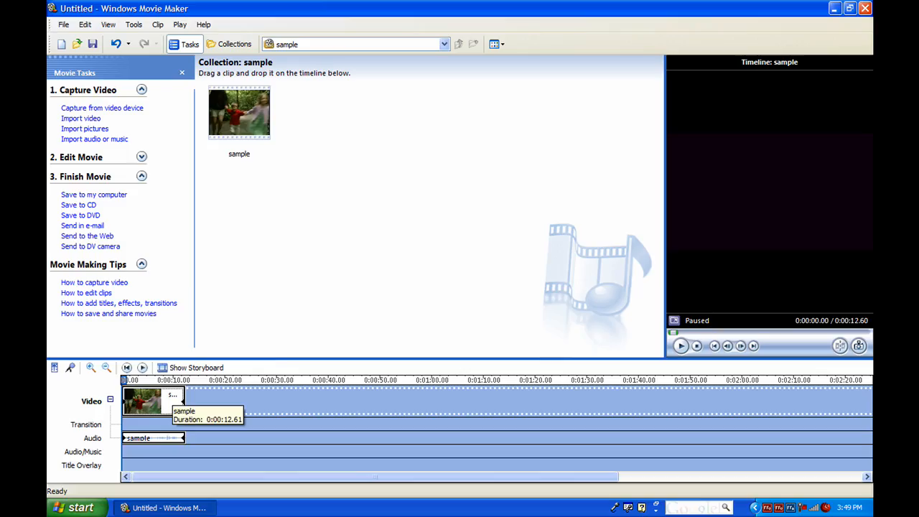
Step: Add the Slow Down, Half video effect to the clip, stretching it to about 25 seconds
{"action": "right_click", "coordinate": [144, 400]}
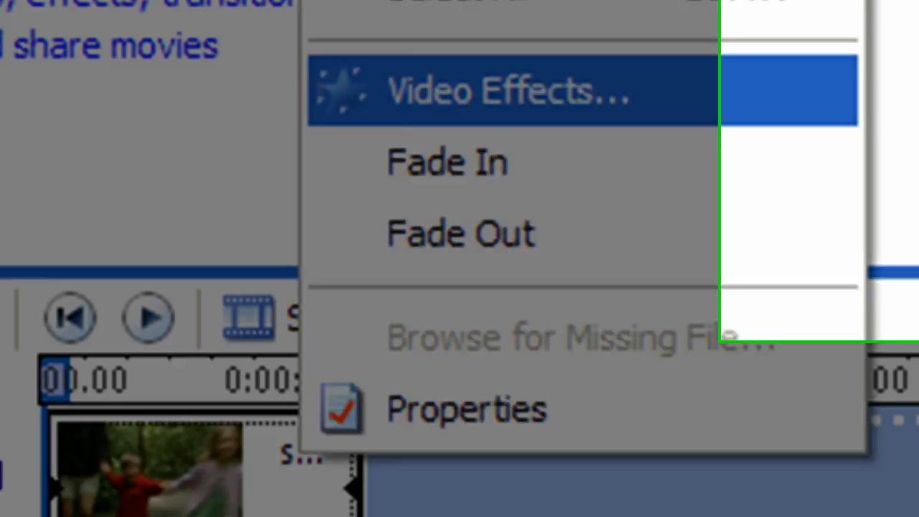
{"action": "left_click", "coordinate": [507, 89]}
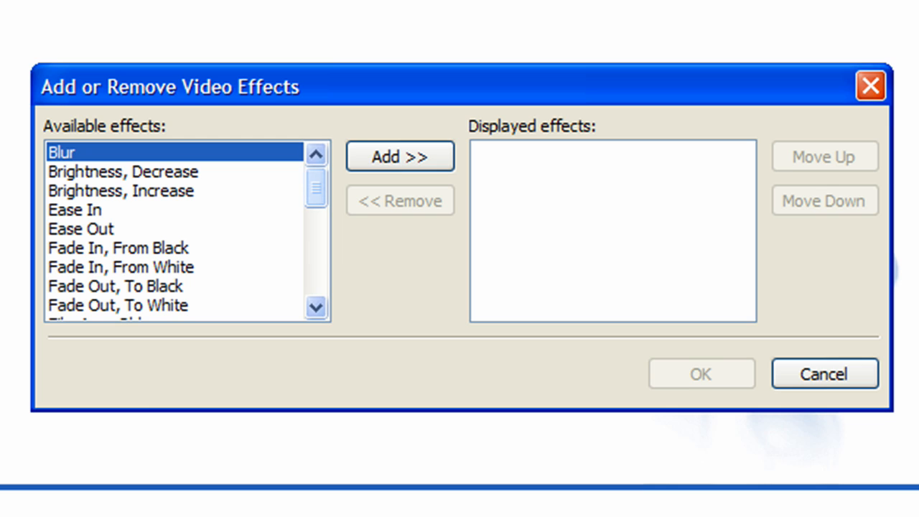
{"action": "scroll", "scroll_direction": "down", "scroll_amount": 3}
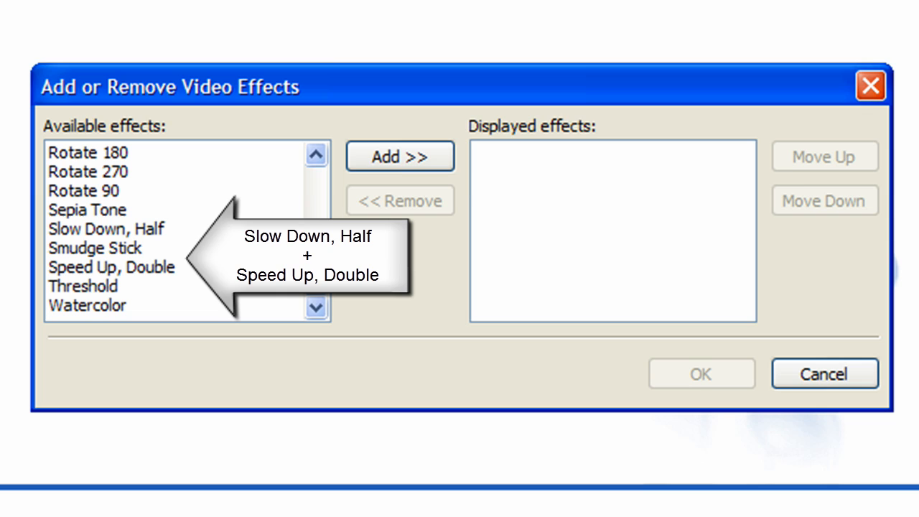
{"action": "left_click", "coordinate": [104, 228]}
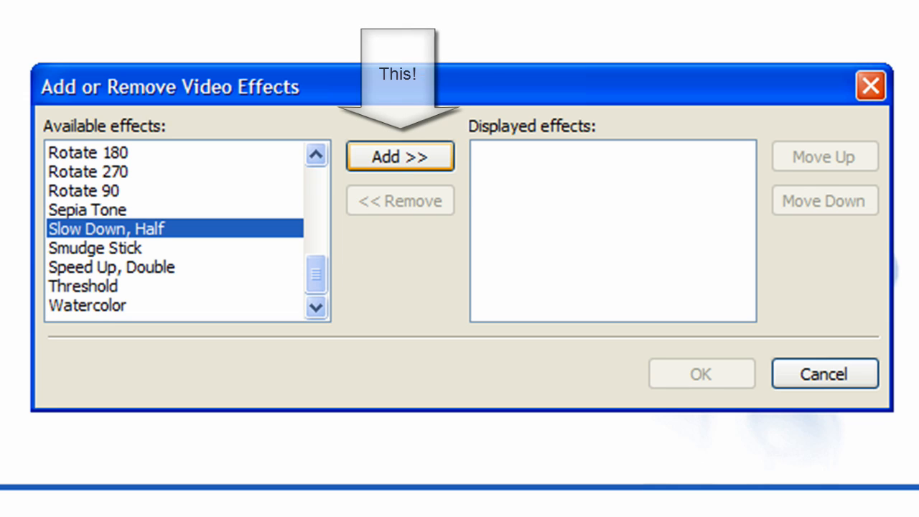
{"action": "left_click", "coordinate": [399, 156]}
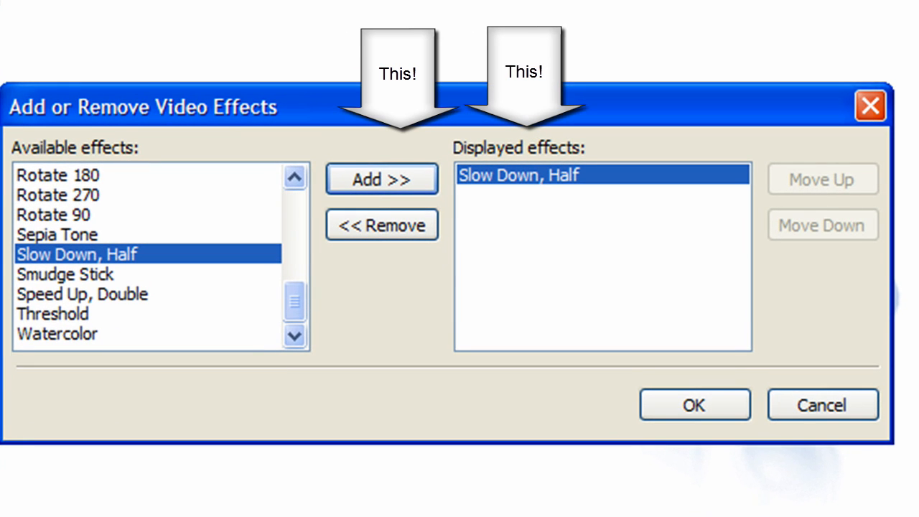
{"action": "left_click", "coordinate": [694, 405]}
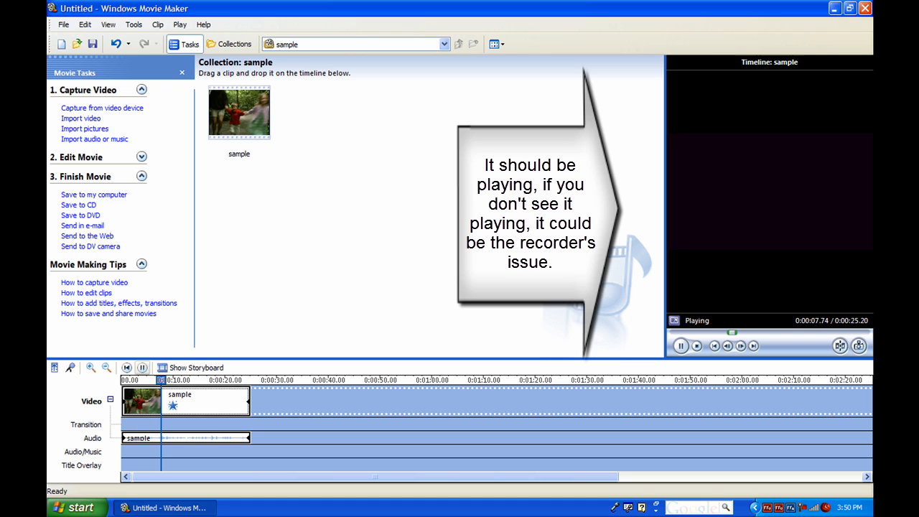
Step: Pause the preview of the slowed clip at 0:00:25.20 length
{"action": "left_click", "coordinate": [694, 344]}
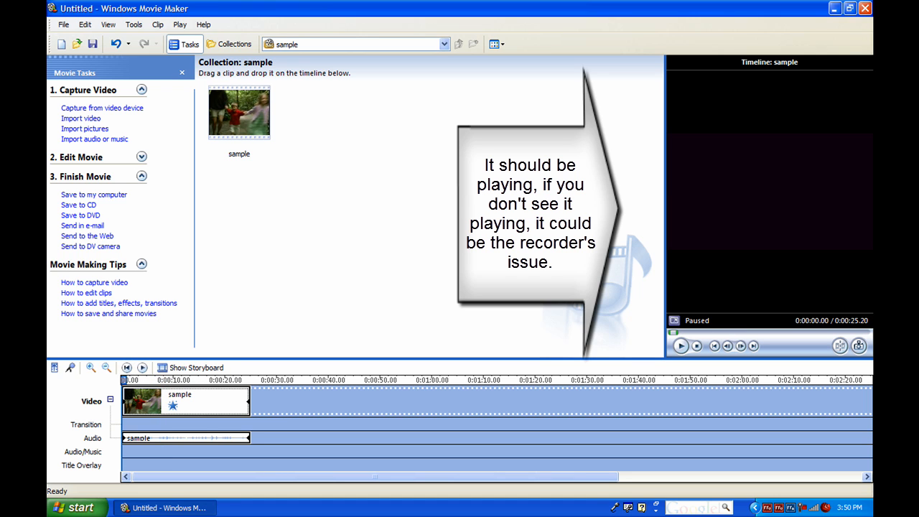
{"action": "mouse_move", "coordinate": [201, 402]}
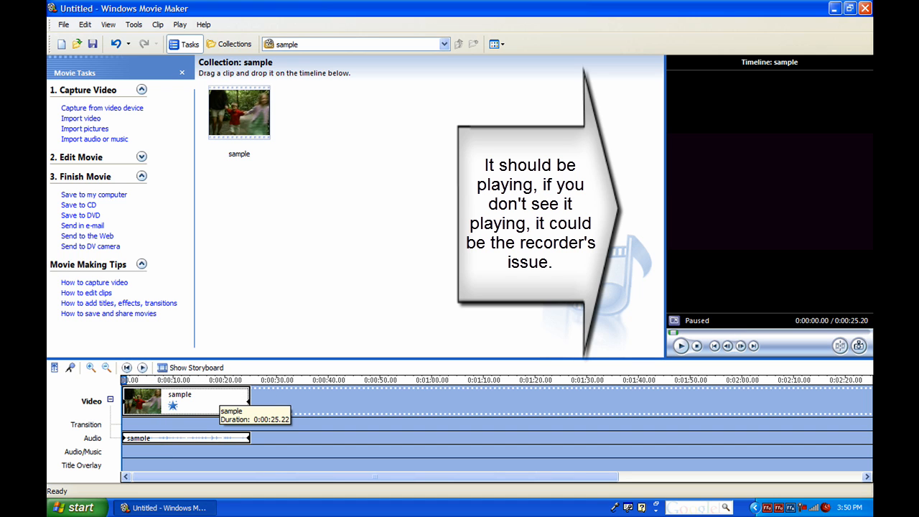
Step: Remove the Slow Down, Half effect so the clip returns to about 12.6 seconds, then pause the preview
{"action": "right_click", "coordinate": [172, 402]}
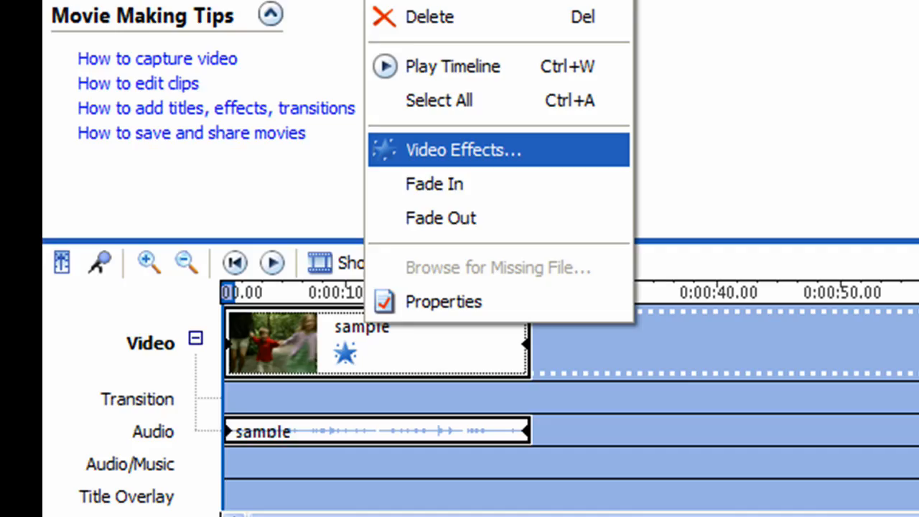
{"action": "left_click", "coordinate": [462, 150]}
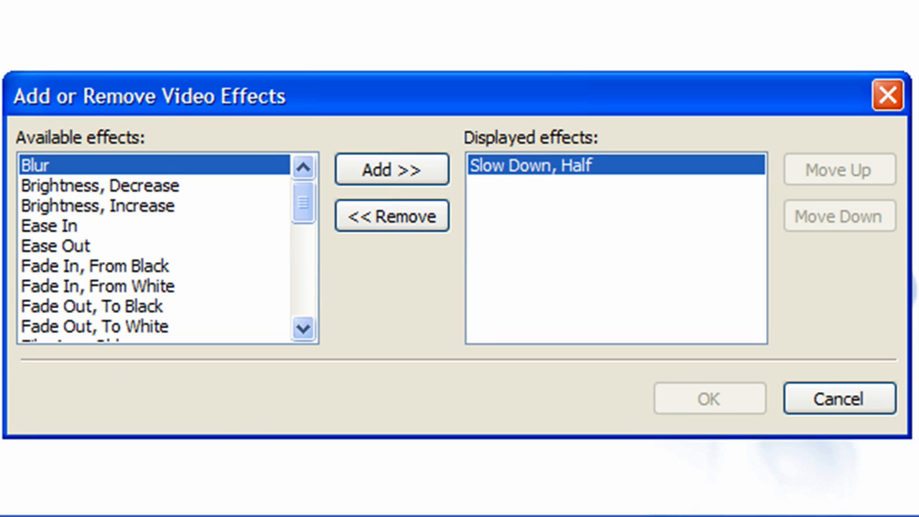
{"action": "left_click", "coordinate": [392, 216]}
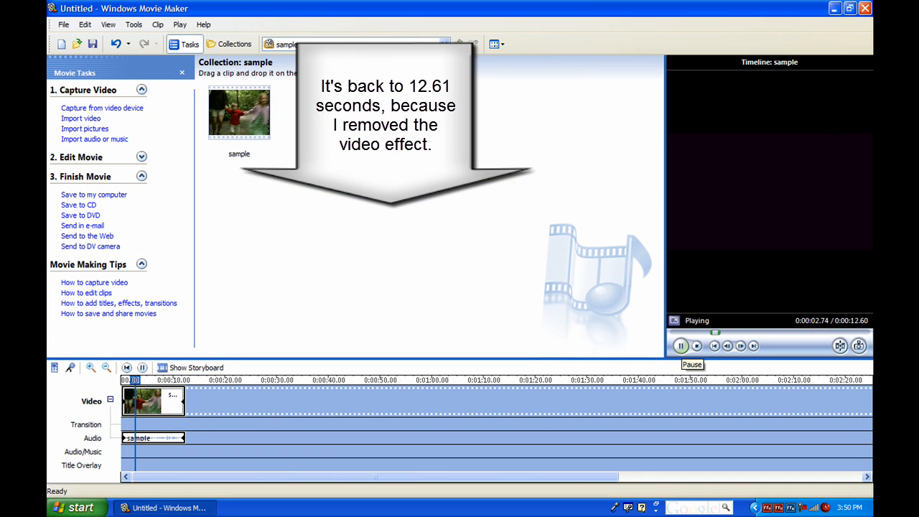
{"action": "left_click", "coordinate": [681, 344]}
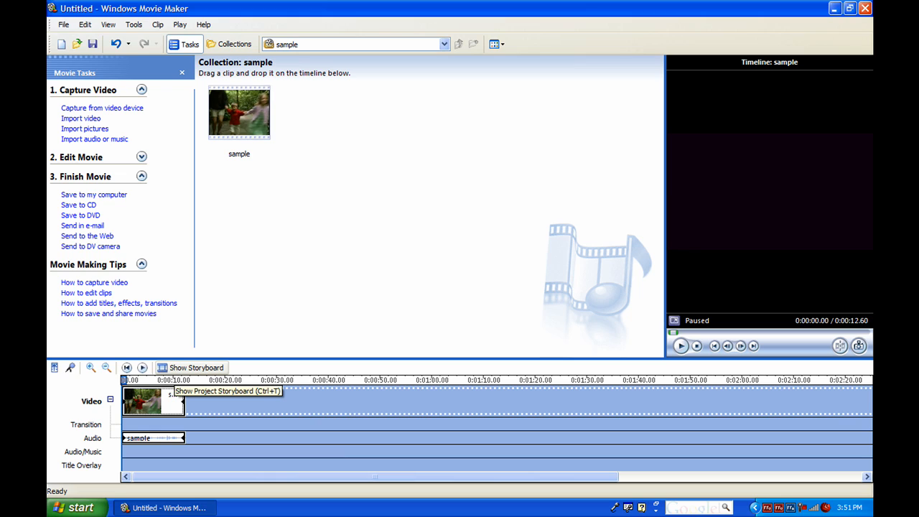
Step: Add the Speed Up, Double video effect to the clip, shortening it to about 6.3 seconds
{"action": "right_click", "coordinate": [151, 401]}
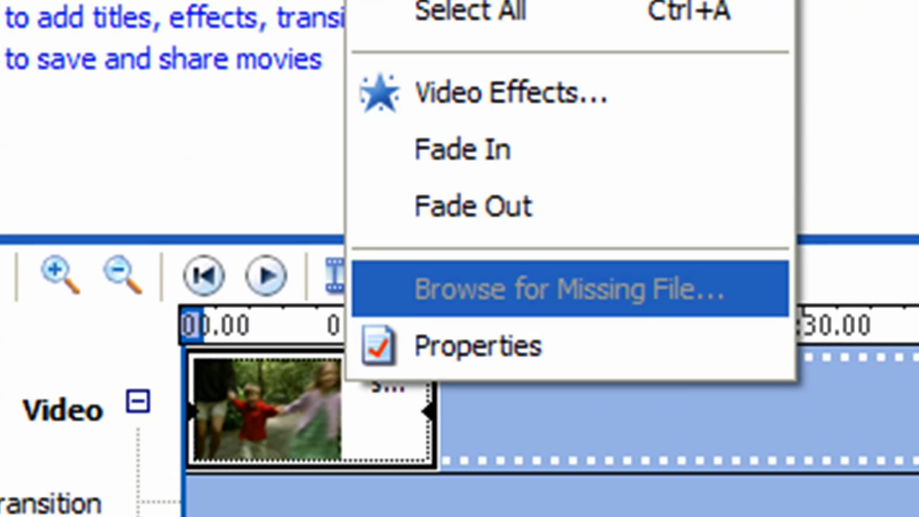
{"action": "left_click", "coordinate": [511, 92]}
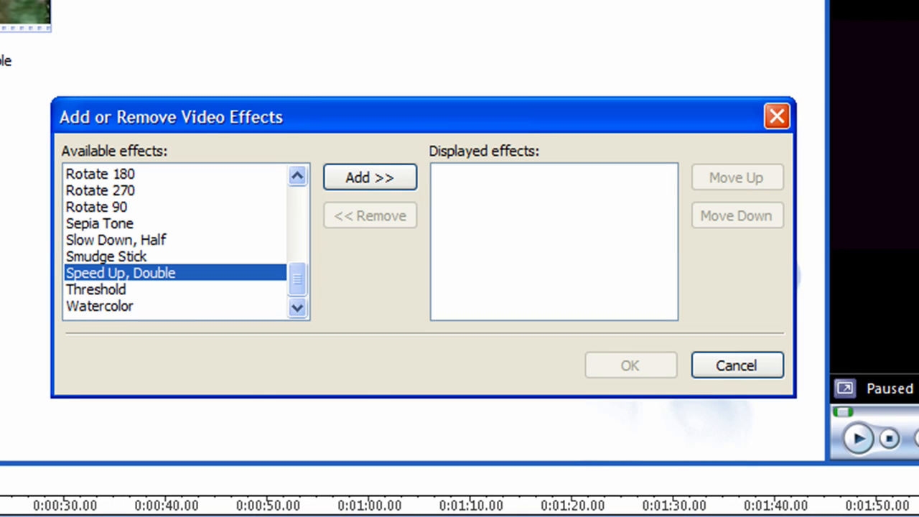
{"action": "left_click", "coordinate": [370, 178]}
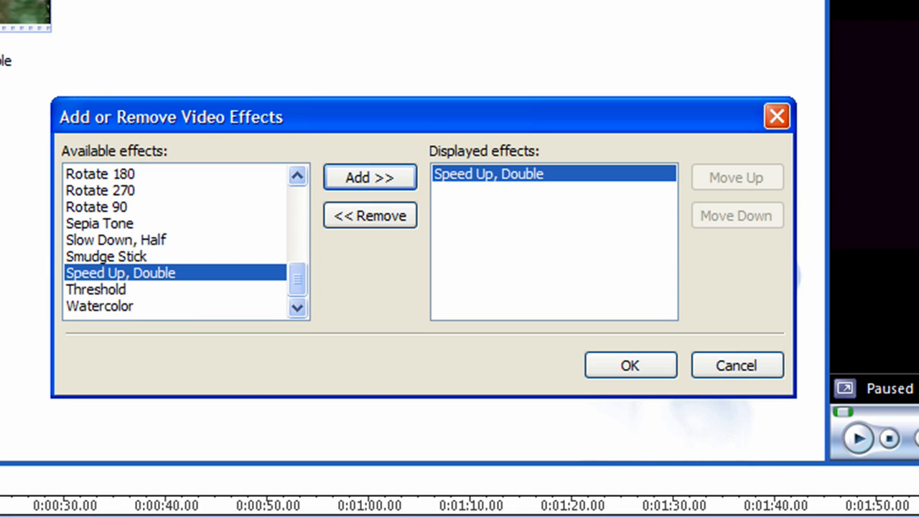
{"action": "left_click", "coordinate": [629, 365]}
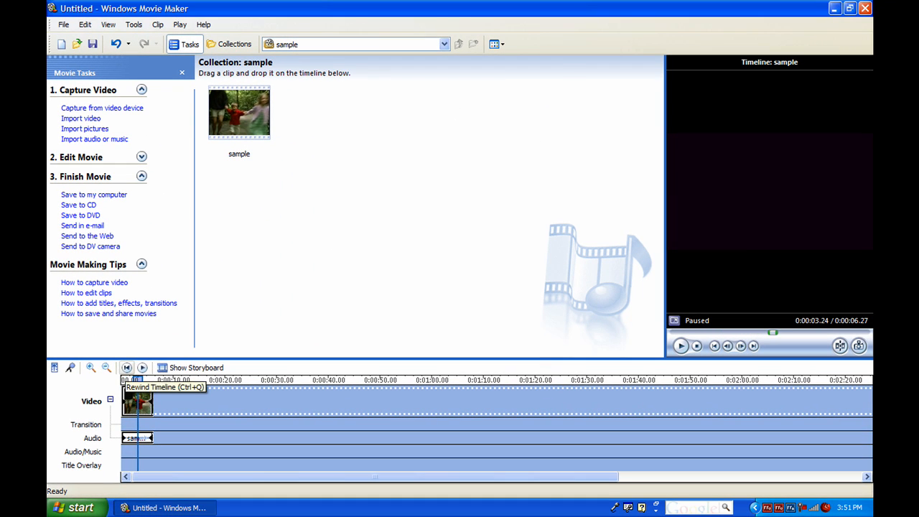
{"action": "left_click", "coordinate": [126, 368]}
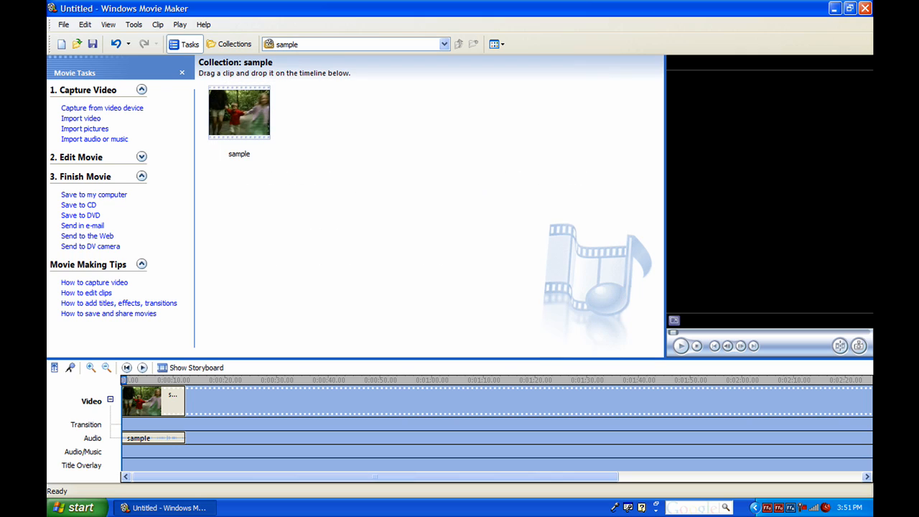
{"action": "mouse_move", "coordinate": [140, 367]}
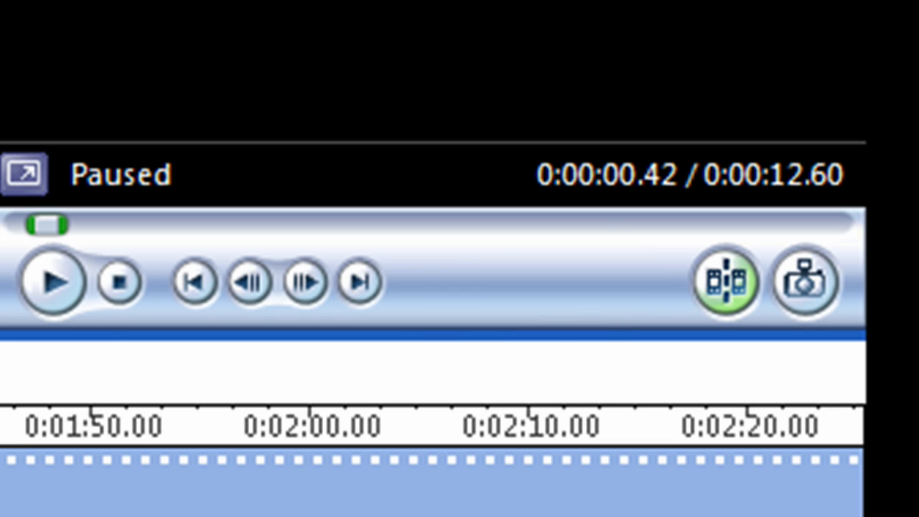
{"action": "mouse_move", "coordinate": [725, 281]}
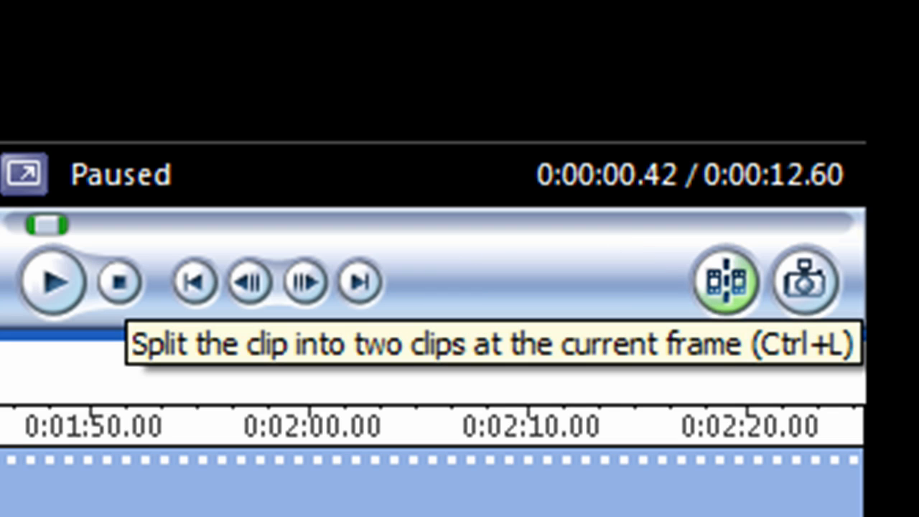